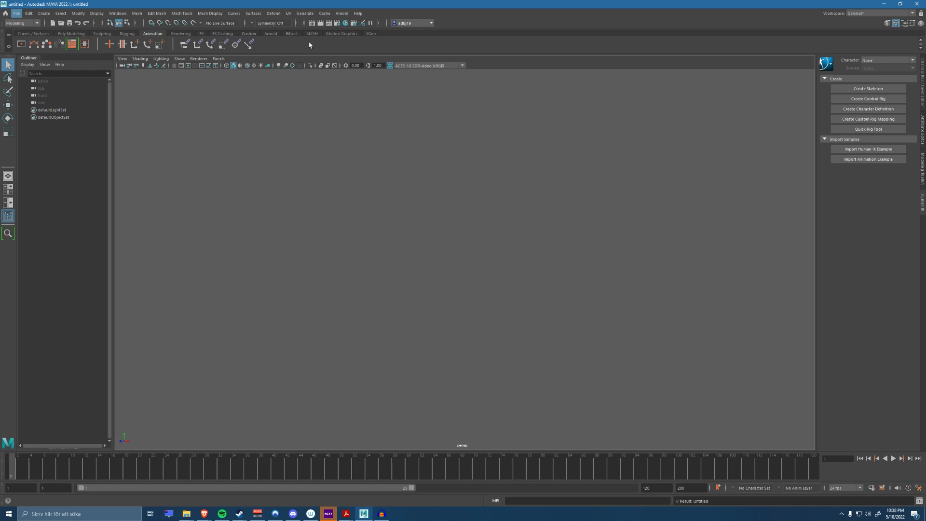
Step: Open the FaceBase.mb scene through the File menu
{"action": "left_click", "coordinate": [16, 13]}
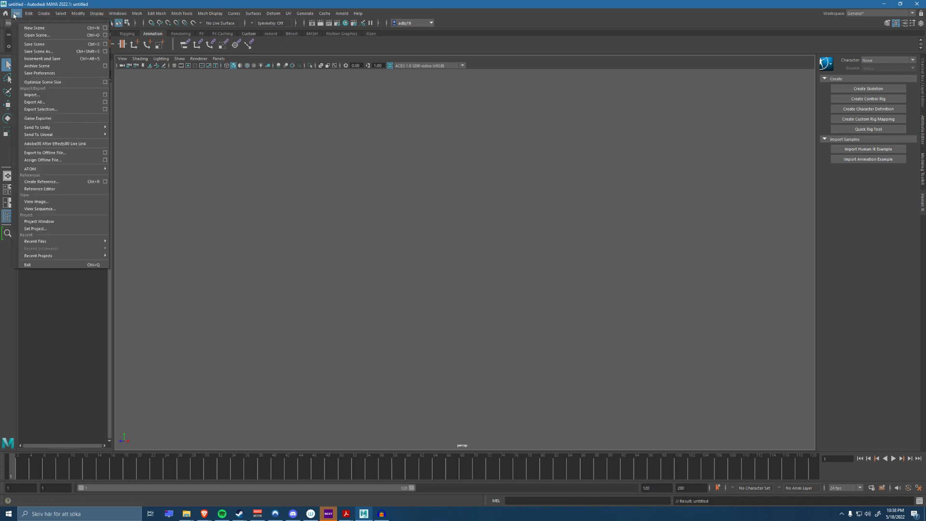
{"action": "left_click", "coordinate": [37, 34]}
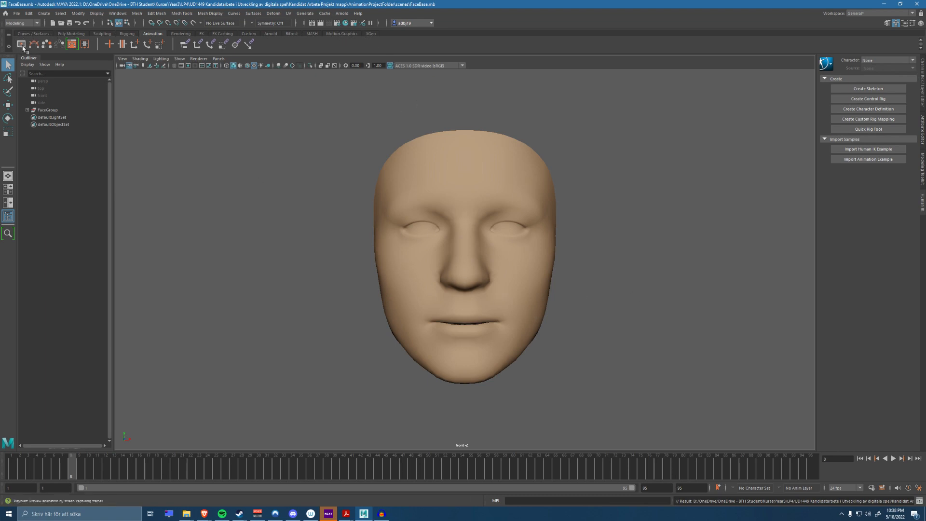
Step: Cycle through the Rigging, XGen, Poly Modeling and Sculpting shelves, then launch the Shape Editor
{"action": "left_click", "coordinate": [126, 33]}
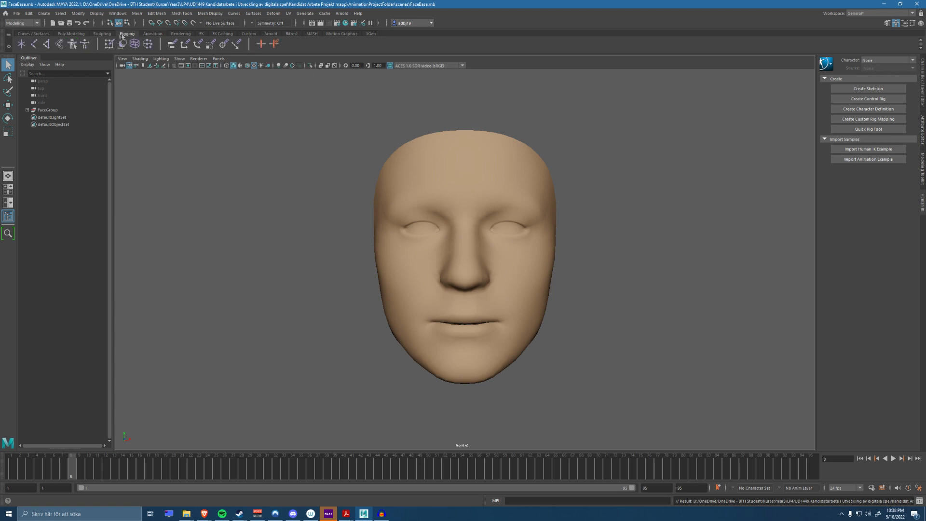
{"action": "left_click", "coordinate": [127, 34]}
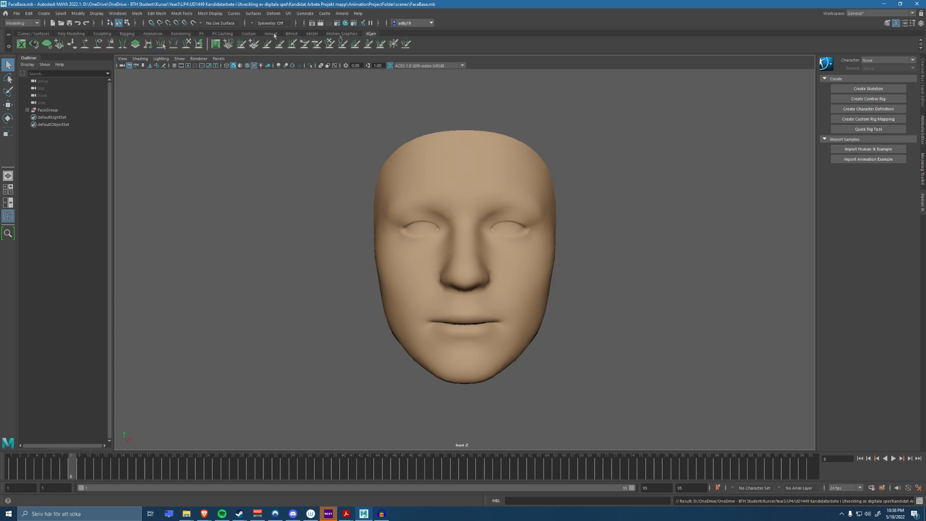
{"action": "left_click", "coordinate": [71, 34]}
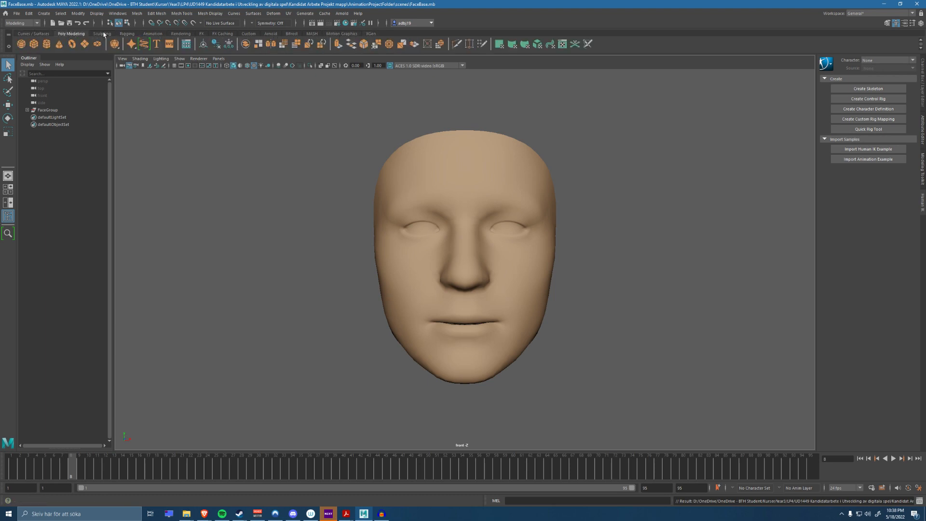
{"action": "left_click", "coordinate": [101, 34]}
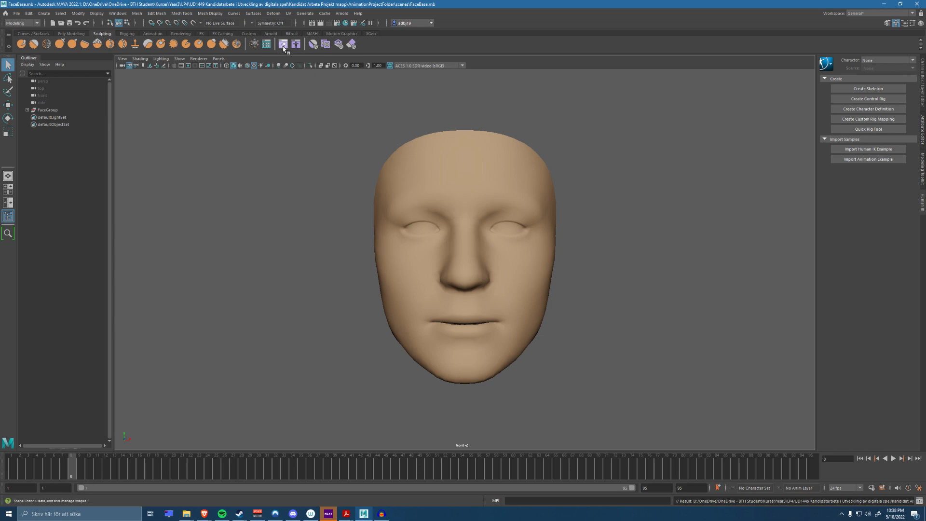
{"action": "left_click", "coordinate": [284, 45]}
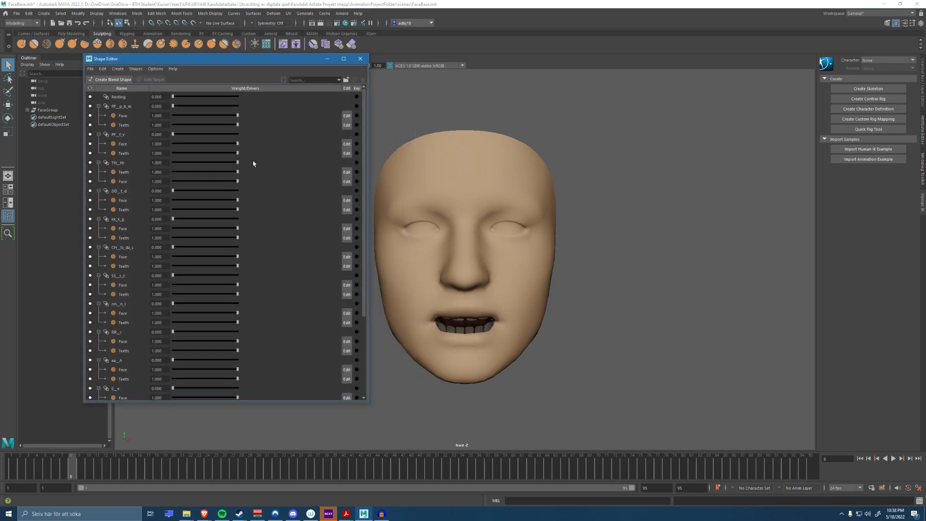
{"action": "scroll", "scroll_direction": "down", "scroll_amount": 3}
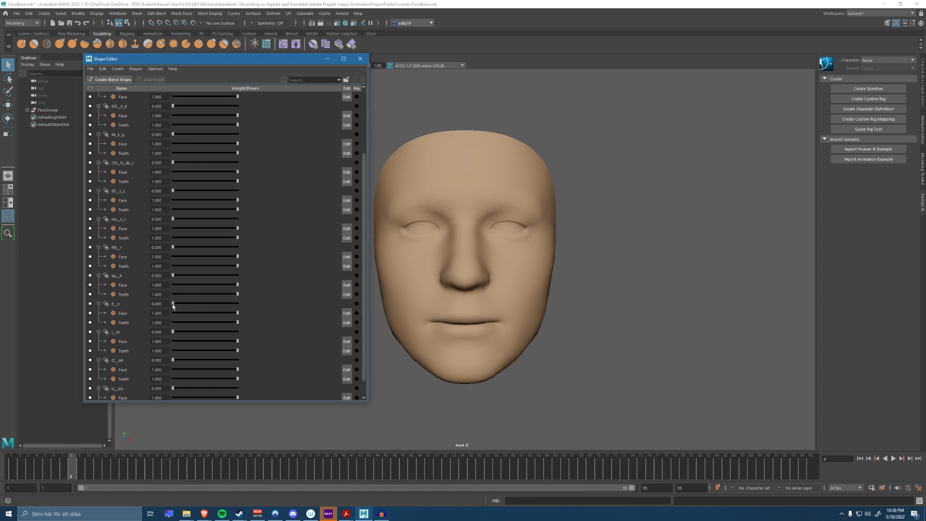
{"action": "scroll", "scroll_direction": "down", "scroll_amount": 3}
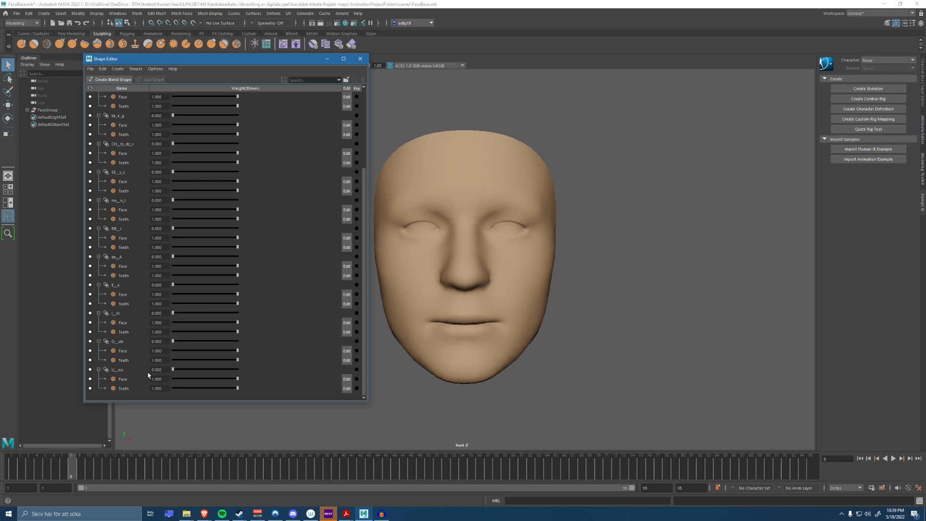
{"action": "mouse_move", "coordinate": [68, 140]}
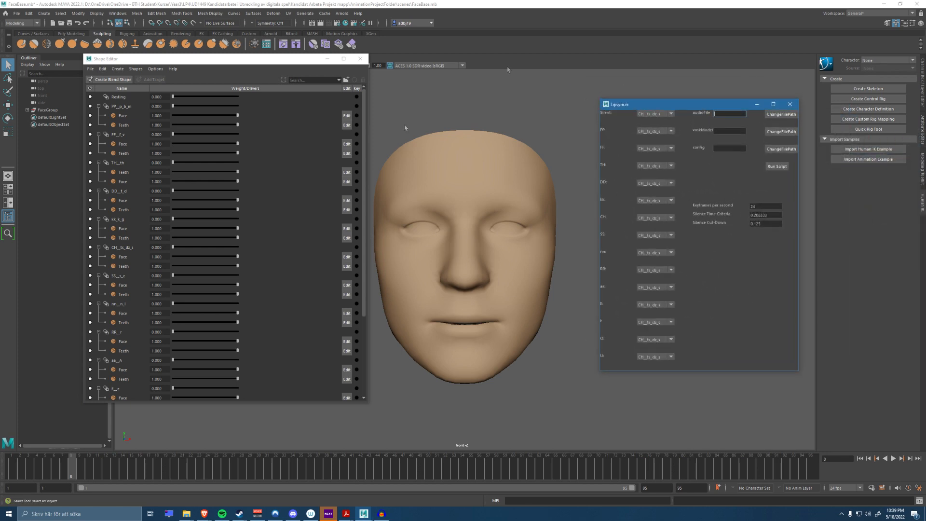
{"action": "mouse_move", "coordinate": [462, 280]}
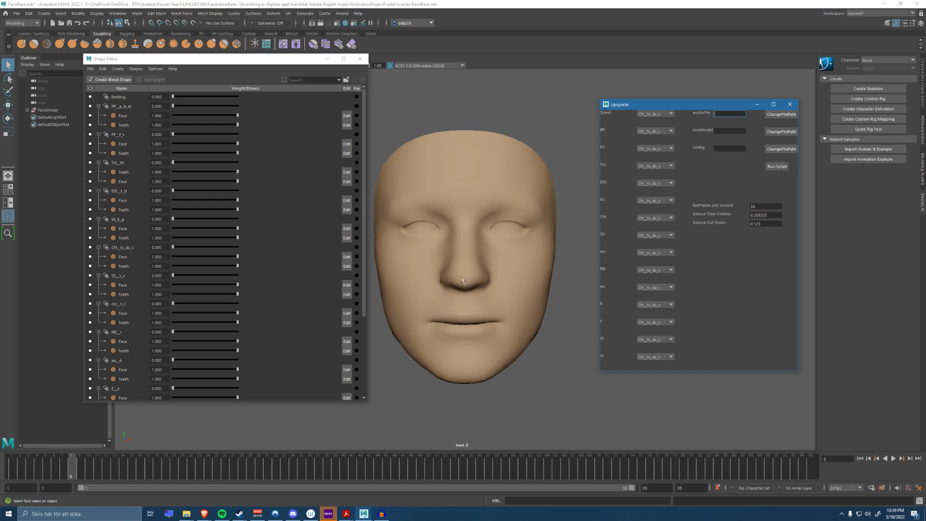
{"action": "mouse_move", "coordinate": [529, 257]}
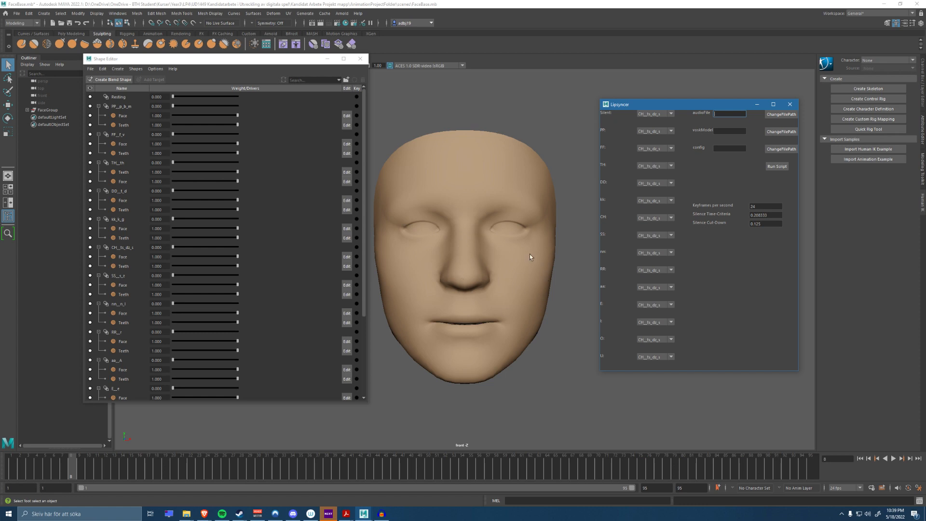
{"action": "mouse_move", "coordinate": [502, 226]}
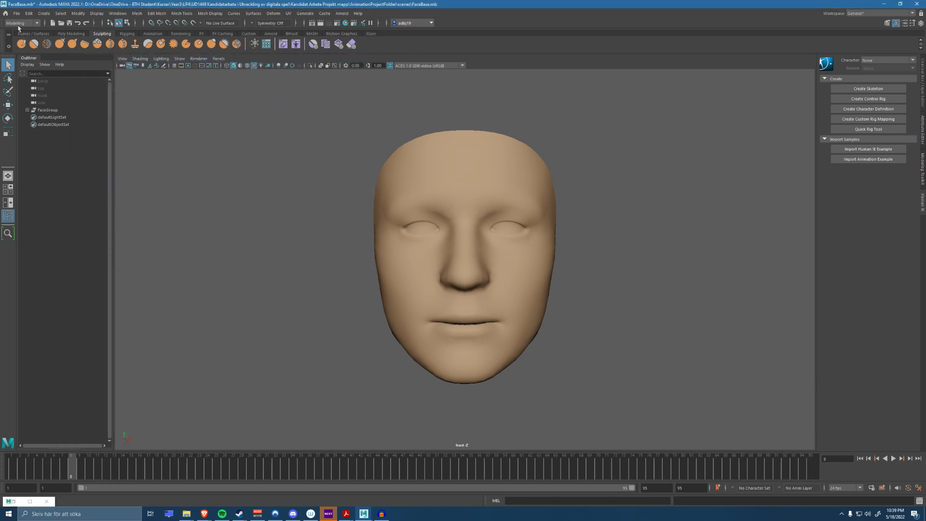
Step: Import Presentation.wav from the Desktop as the scene's audio
{"action": "left_click", "coordinate": [17, 13]}
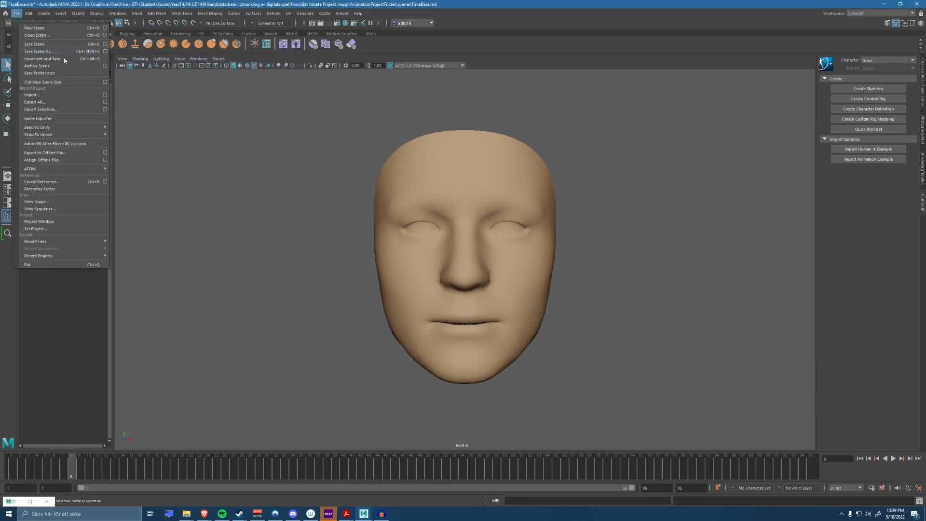
{"action": "left_click", "coordinate": [32, 95]}
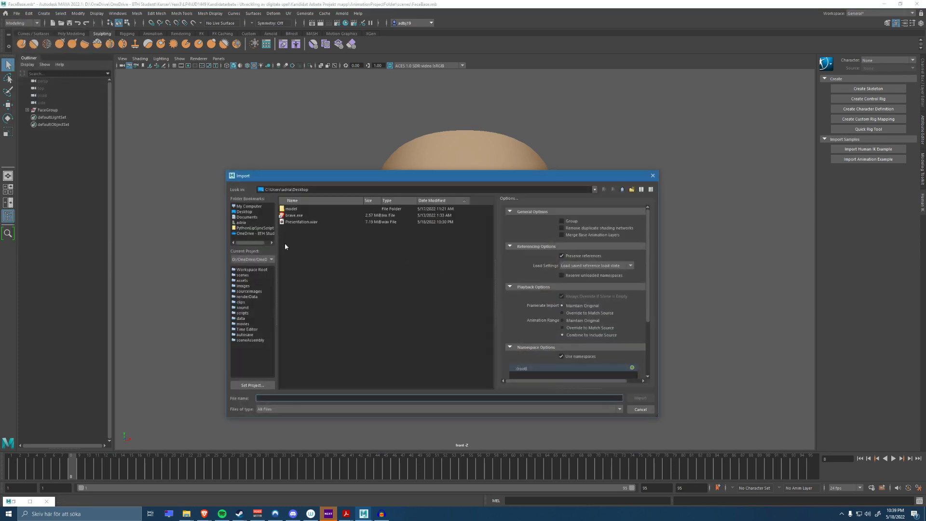
{"action": "left_click", "coordinate": [639, 397]}
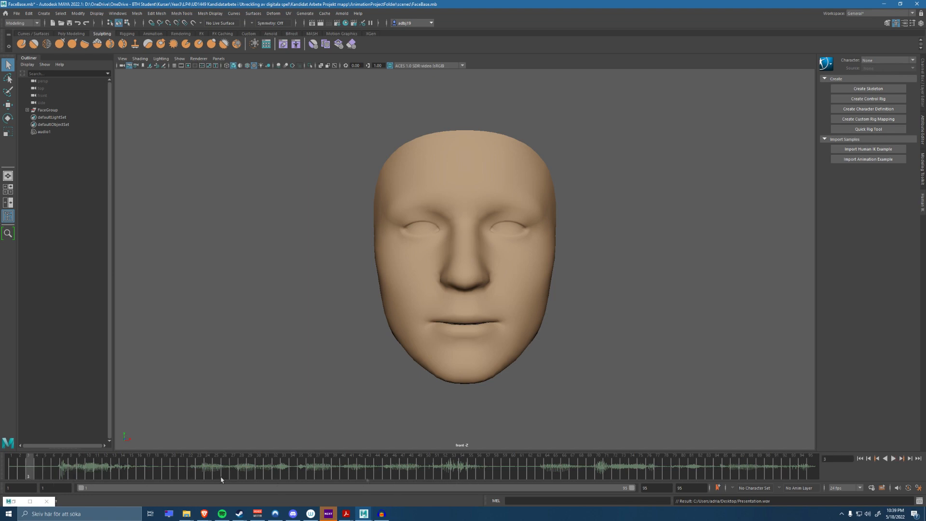
{"action": "left_click", "coordinate": [893, 458]}
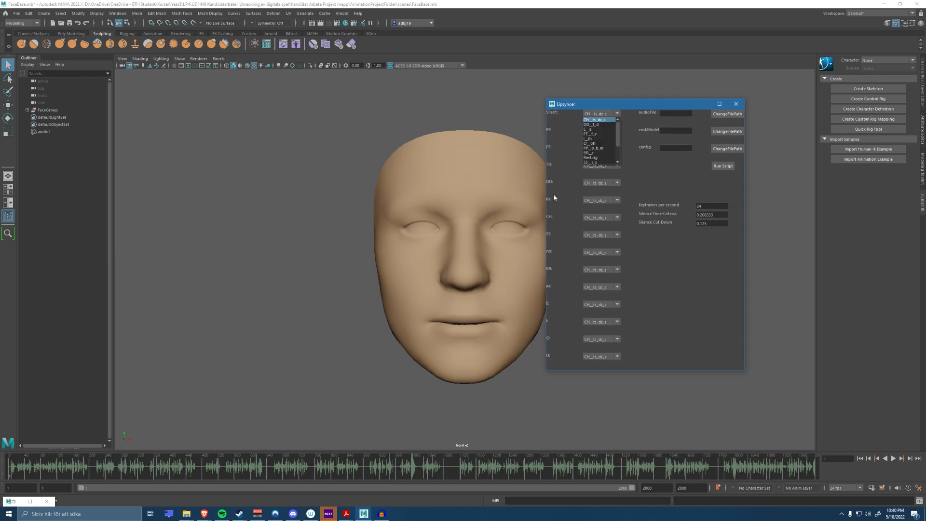
{"action": "mouse_move", "coordinate": [554, 298]}
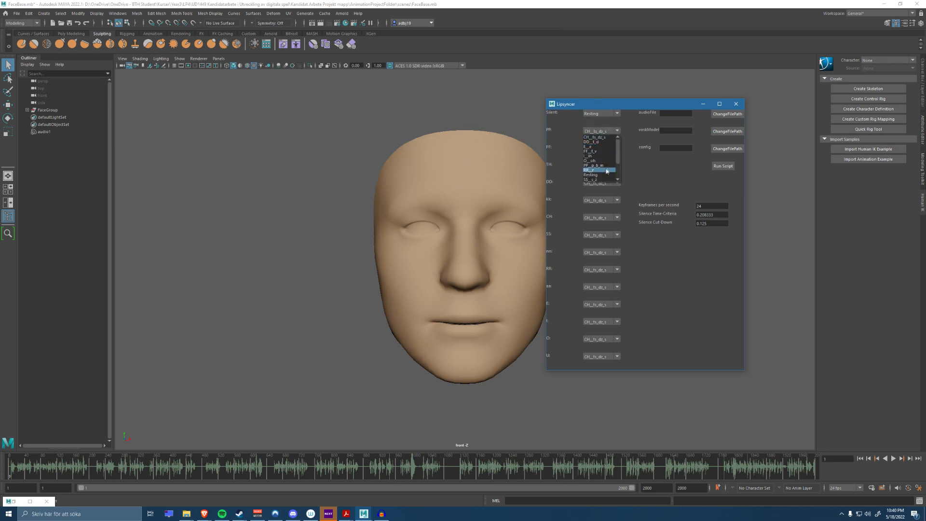
Step: Map the PP, FF, E, O and U phonemes to their shapes, e.g. PP_p_b_m, O_oh, U_ou
{"action": "left_click", "coordinate": [593, 165]}
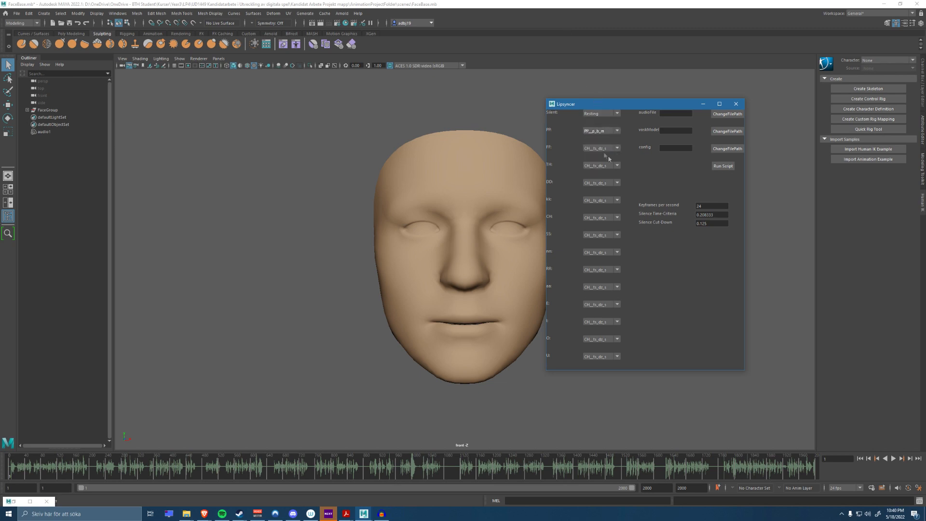
{"action": "left_click", "coordinate": [601, 148]}
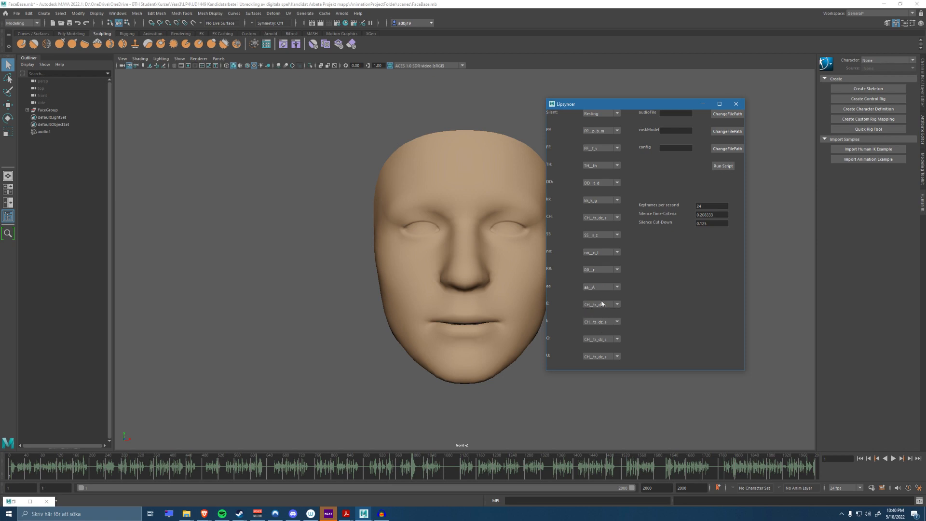
{"action": "left_click", "coordinate": [616, 321]}
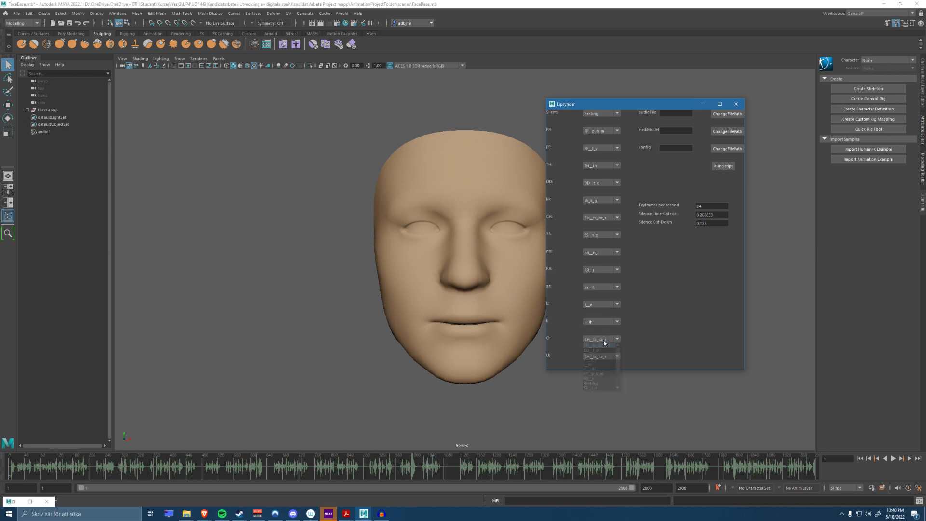
{"action": "left_click", "coordinate": [600, 356]}
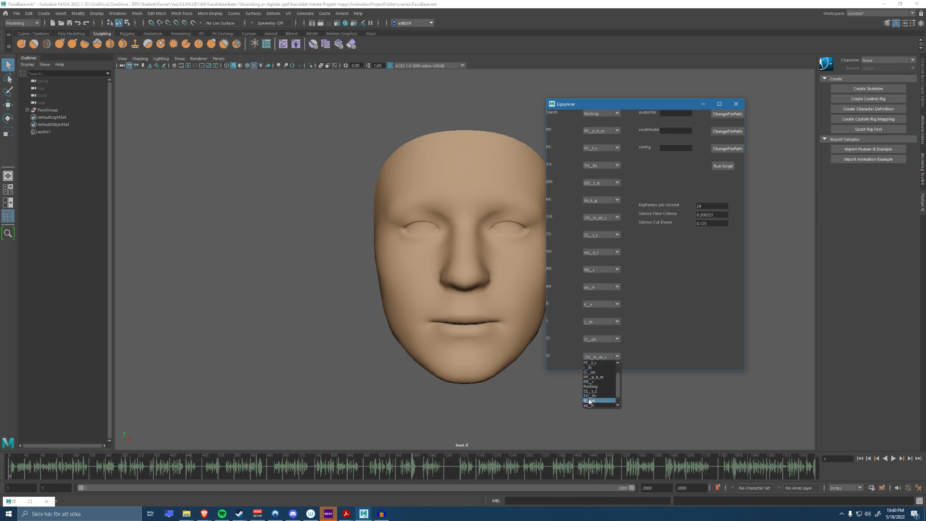
{"action": "left_click", "coordinate": [597, 401]}
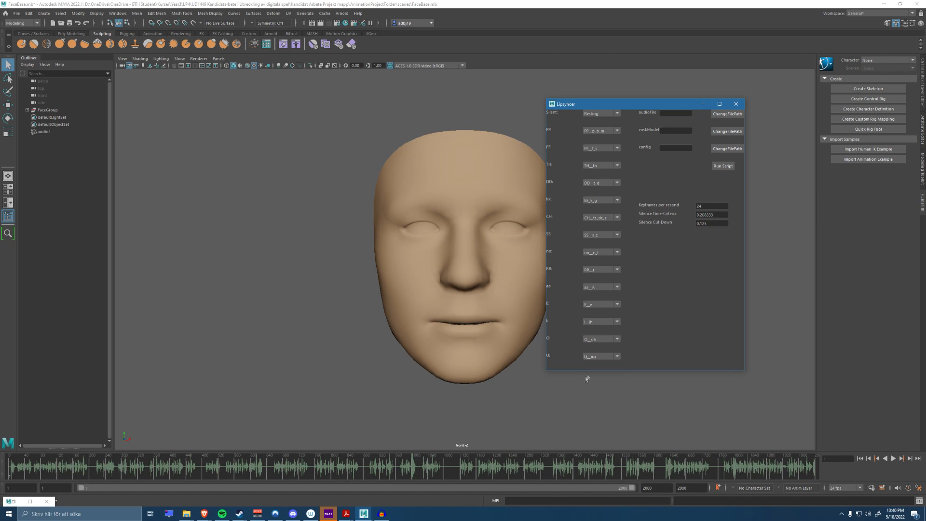
{"action": "mouse_move", "coordinate": [589, 317]}
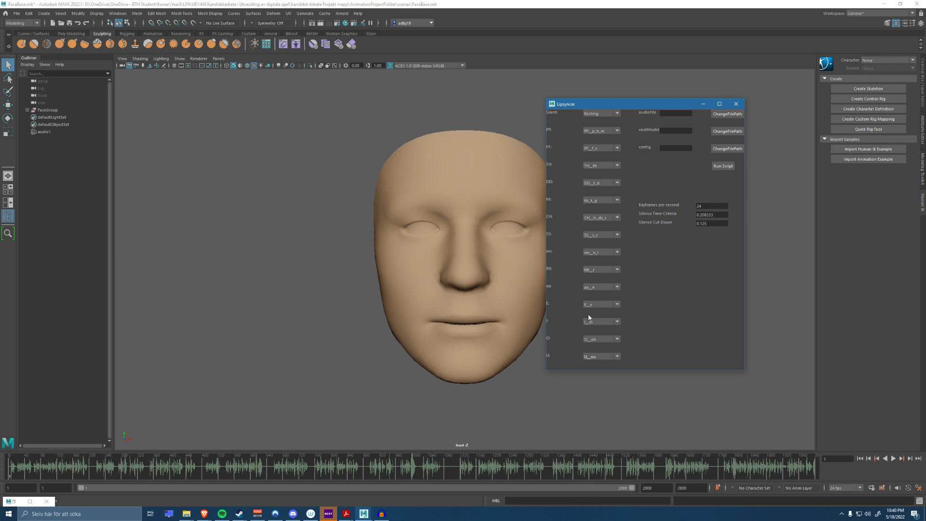
{"action": "mouse_move", "coordinate": [570, 170]}
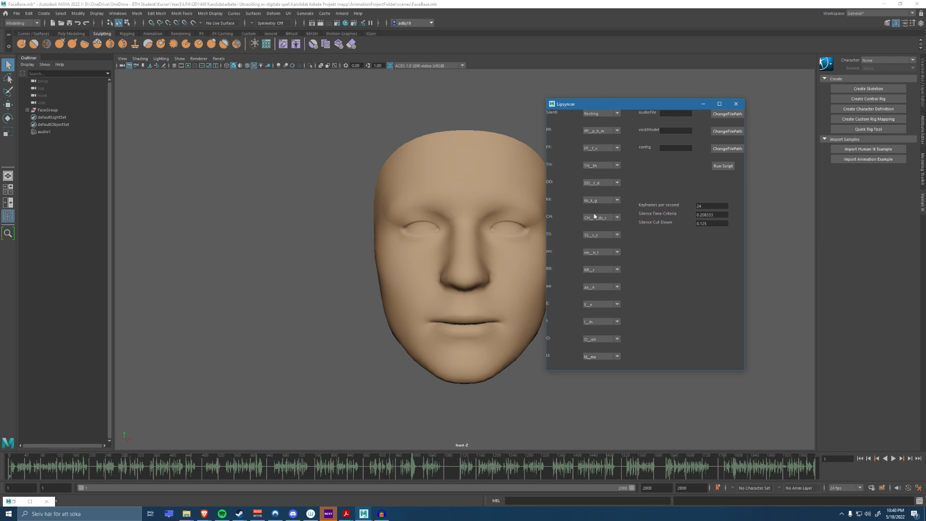
{"action": "mouse_move", "coordinate": [689, 120]}
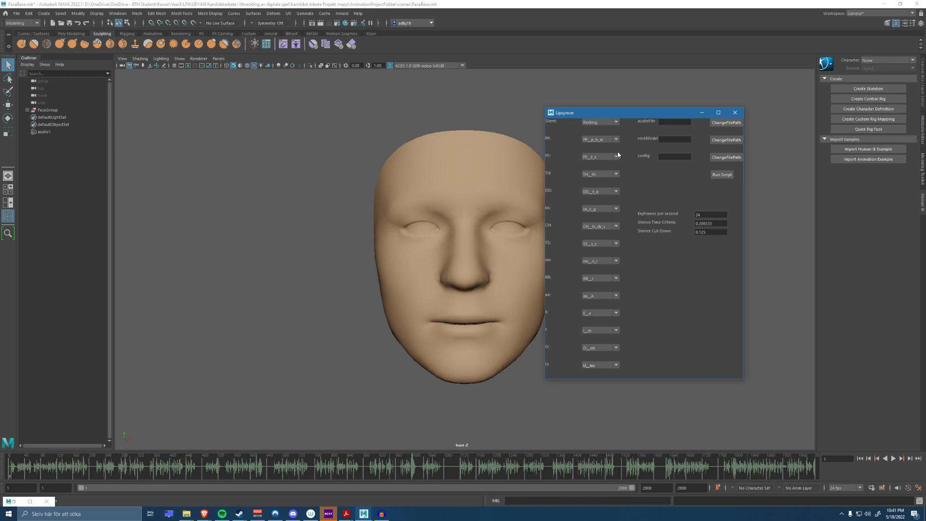
{"action": "mouse_move", "coordinate": [608, 159]}
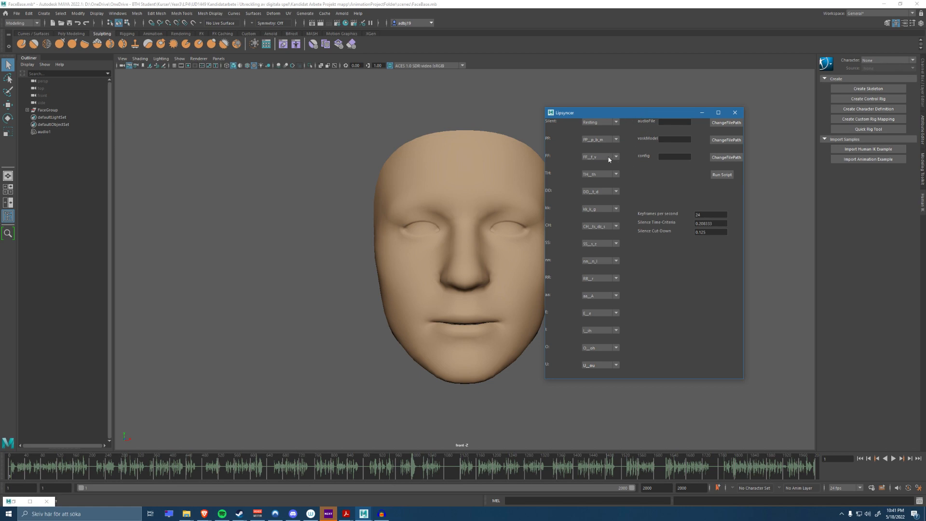
{"action": "mouse_move", "coordinate": [657, 155]}
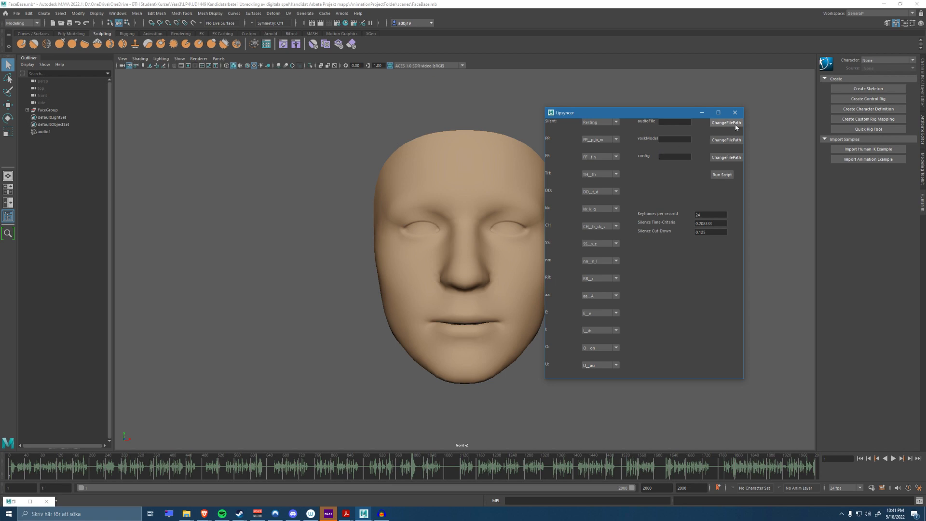
Step: Set the Lipsyncer audioFile path to Presentation.wav on the Desktop
{"action": "left_click", "coordinate": [726, 122]}
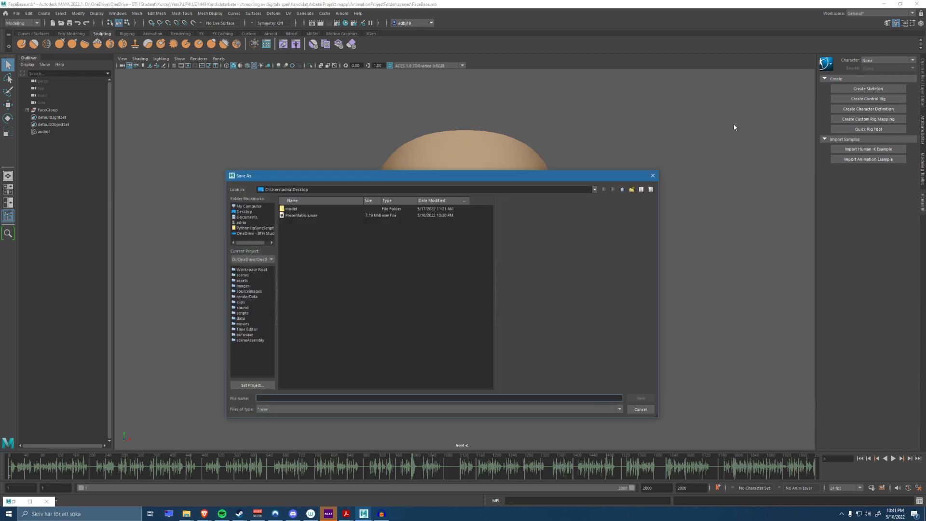
{"action": "left_click", "coordinate": [301, 214]}
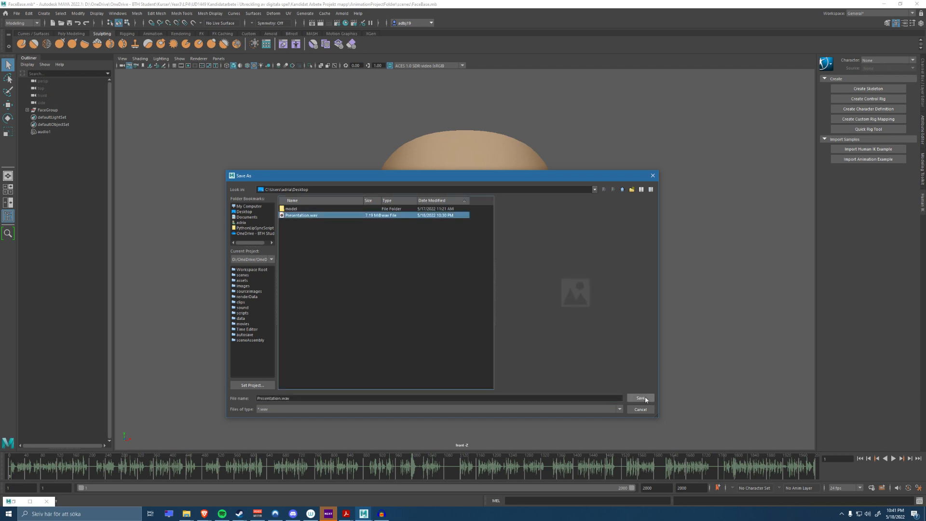
{"action": "left_click", "coordinate": [640, 398]}
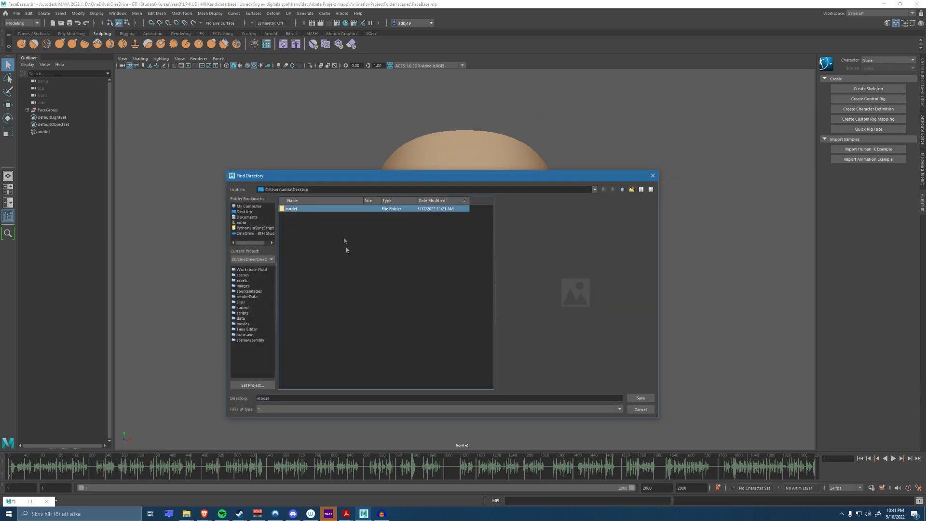
{"action": "mouse_move", "coordinate": [332, 240]}
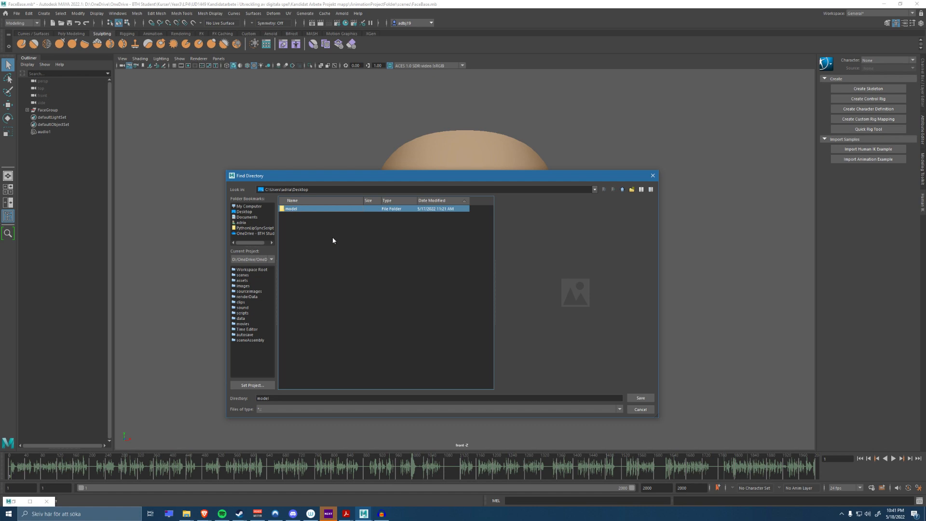
{"action": "mouse_move", "coordinate": [313, 218]}
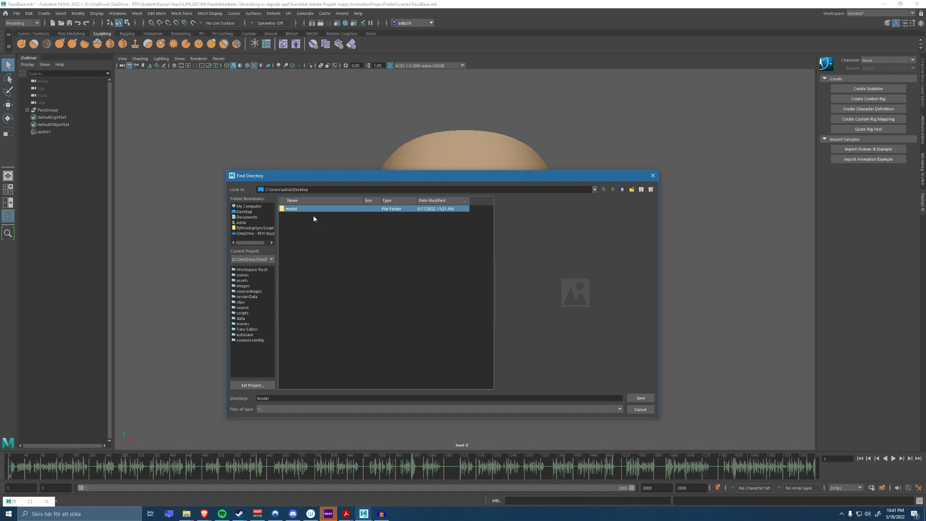
{"action": "mouse_move", "coordinate": [323, 213]}
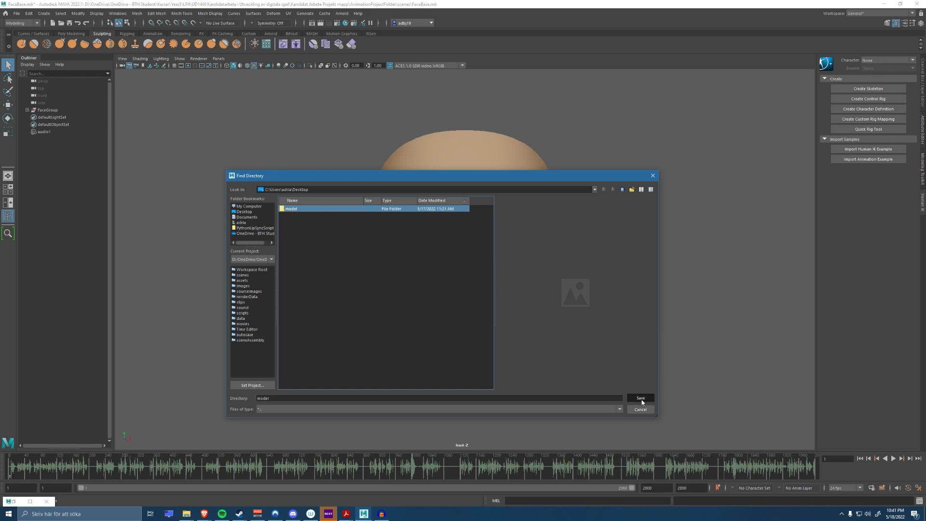
Step: Confirm the Desktop model folder as the speech model directory
{"action": "left_click", "coordinate": [640, 398]}
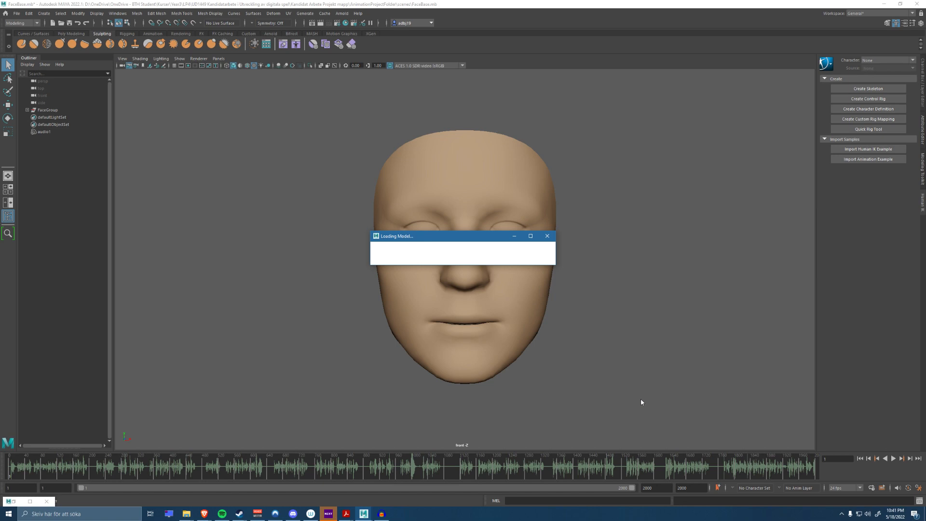
{"action": "mouse_move", "coordinate": [608, 382]}
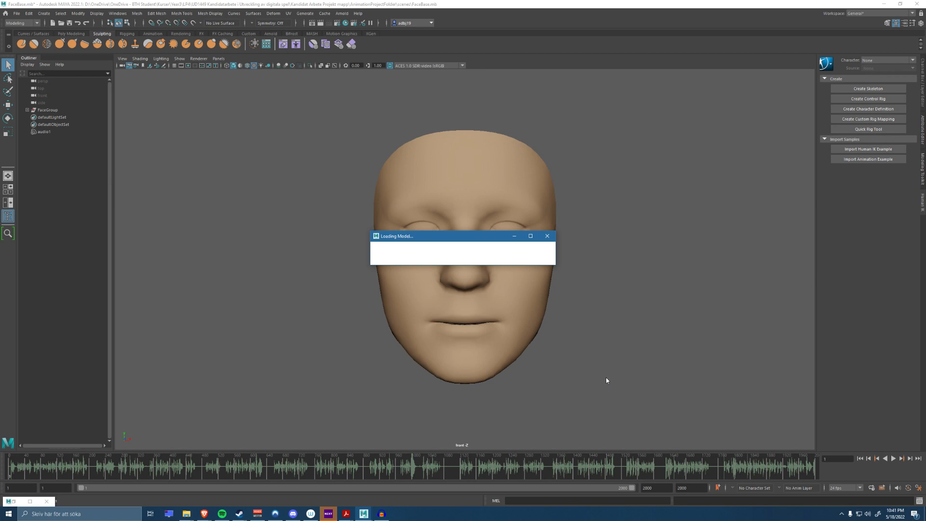
{"action": "mouse_move", "coordinate": [682, 379]}
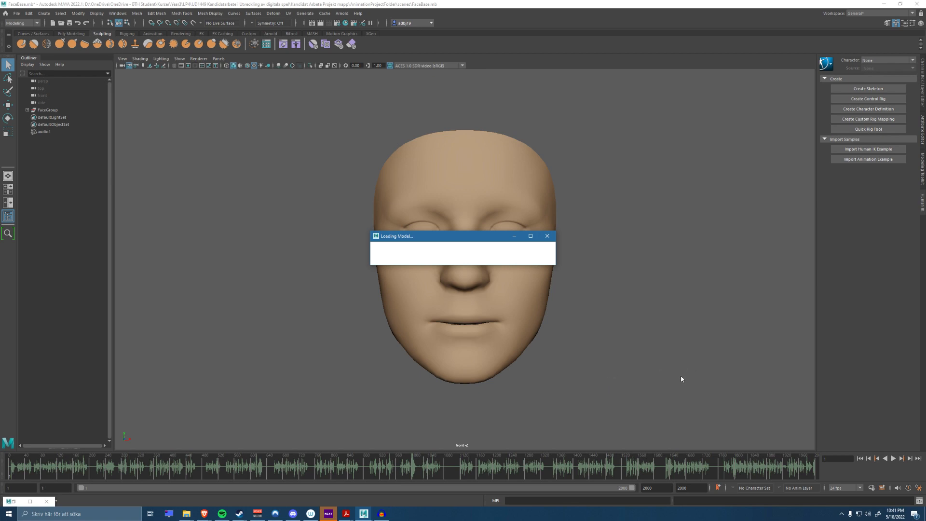
{"action": "mouse_move", "coordinate": [683, 375]}
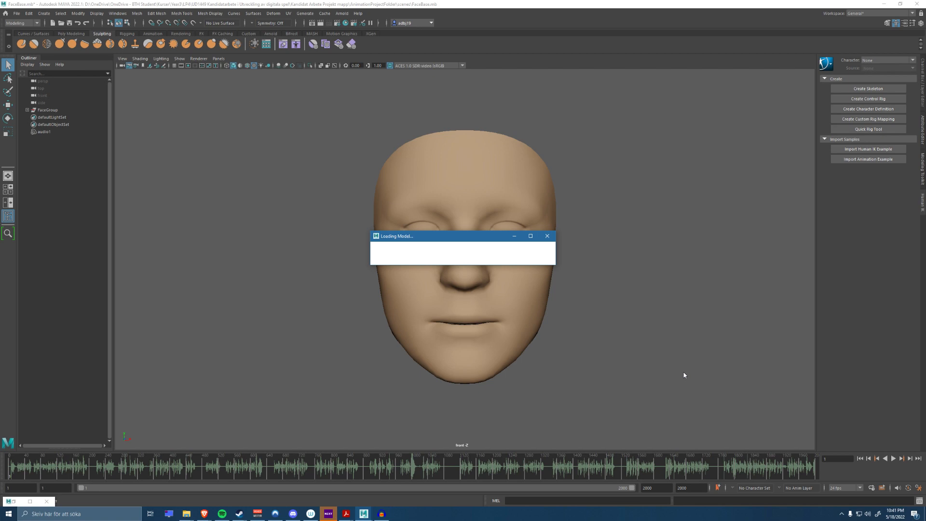
{"action": "mouse_move", "coordinate": [637, 383]}
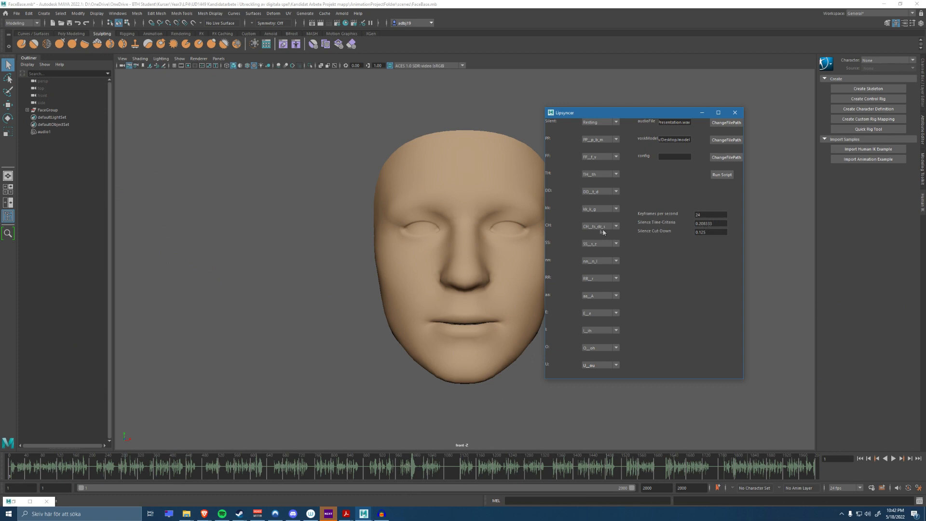
{"action": "mouse_move", "coordinate": [684, 258]}
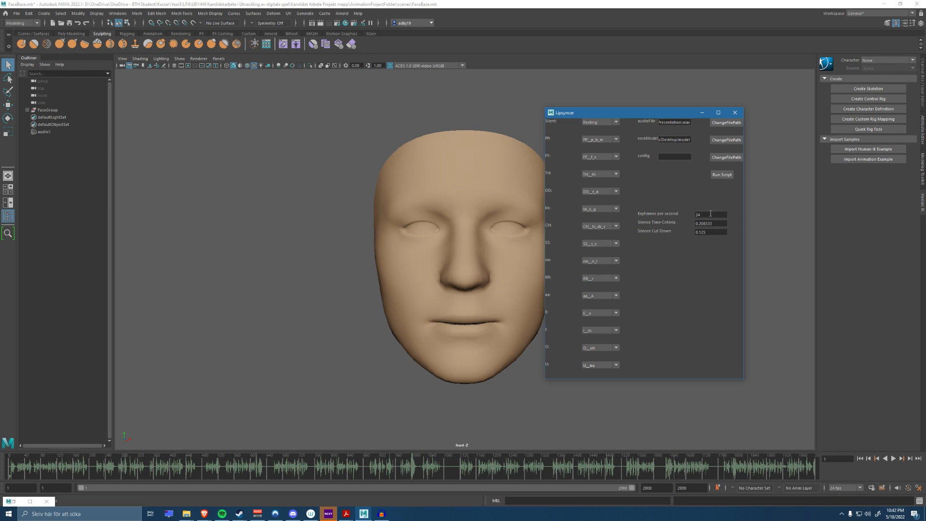
{"action": "mouse_move", "coordinate": [671, 216]}
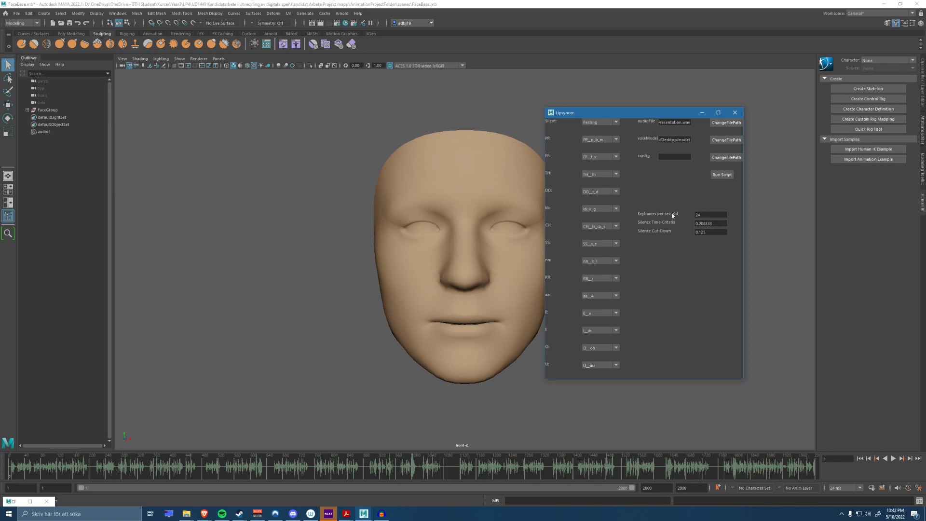
{"action": "mouse_move", "coordinate": [663, 232]}
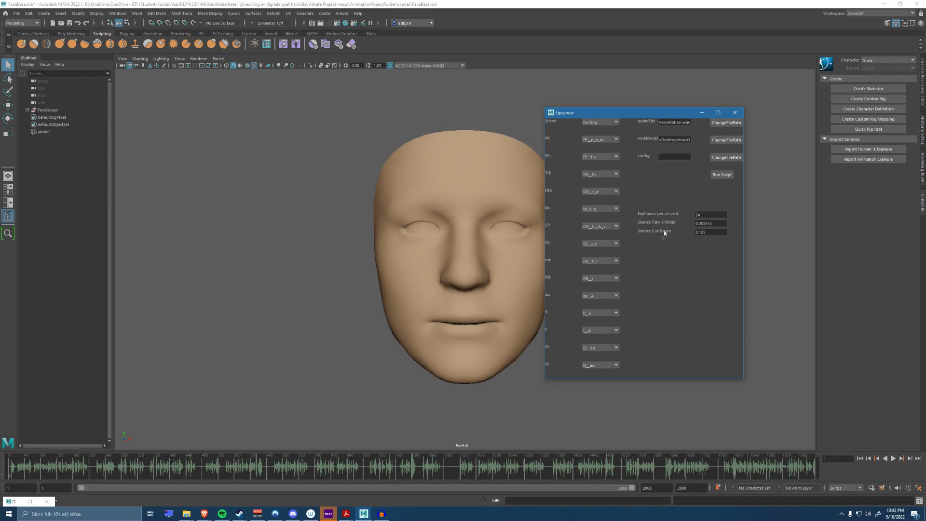
{"action": "left_click", "coordinate": [710, 223]}
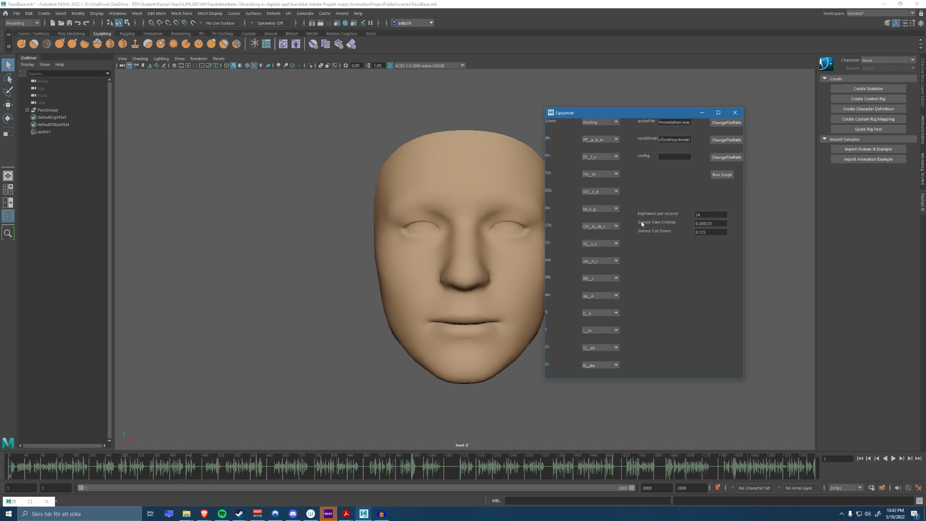
{"action": "mouse_move", "coordinate": [445, 268]}
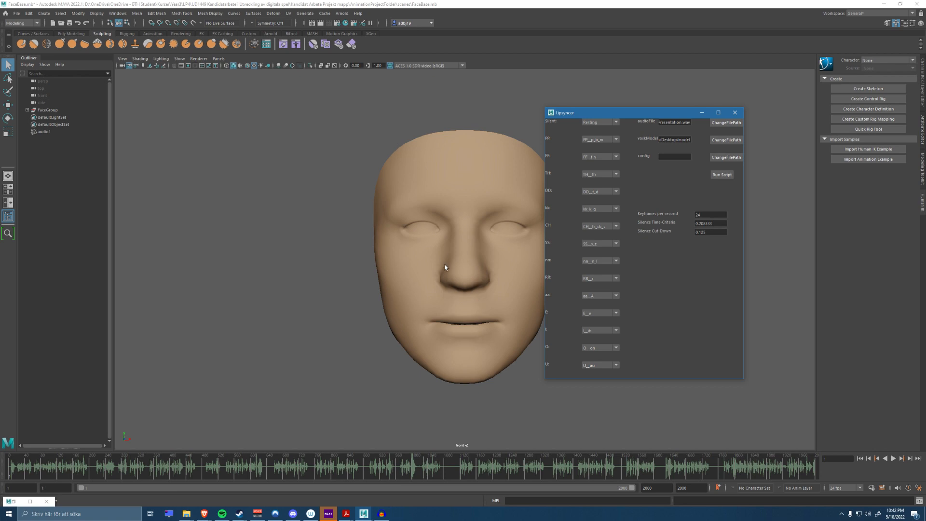
{"action": "mouse_move", "coordinate": [706, 278]}
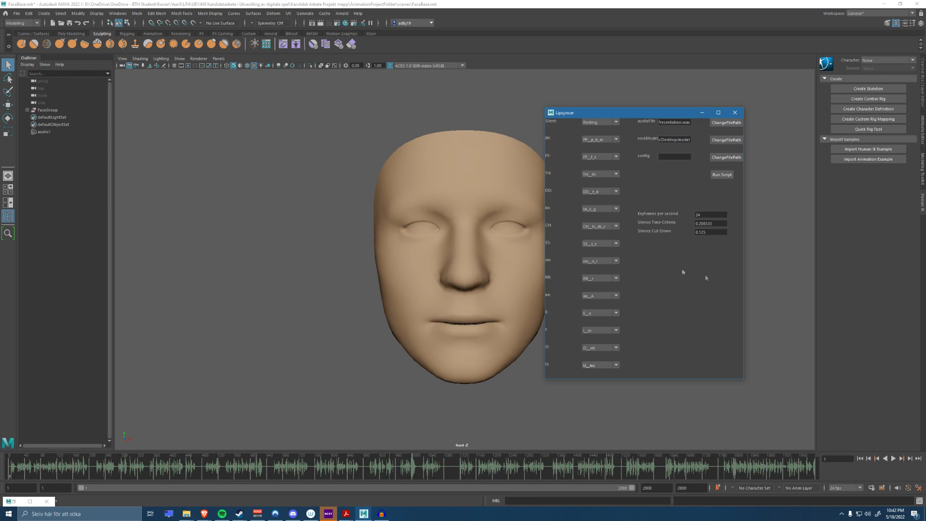
{"action": "mouse_move", "coordinate": [648, 224]}
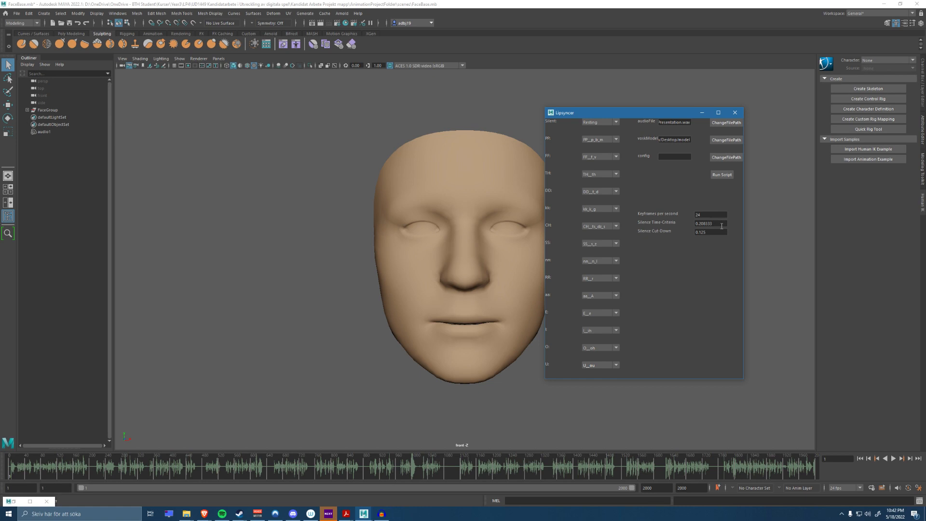
{"action": "mouse_move", "coordinate": [473, 278]}
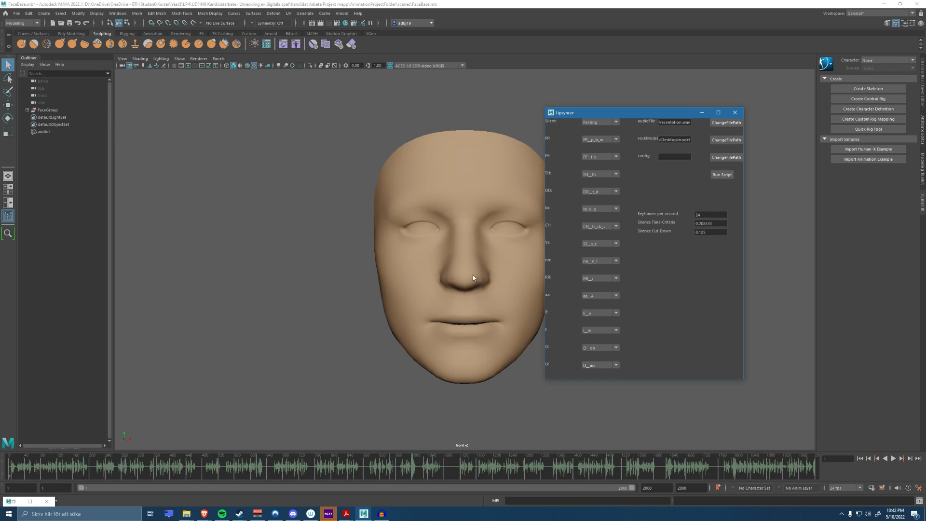
{"action": "mouse_move", "coordinate": [473, 278]}
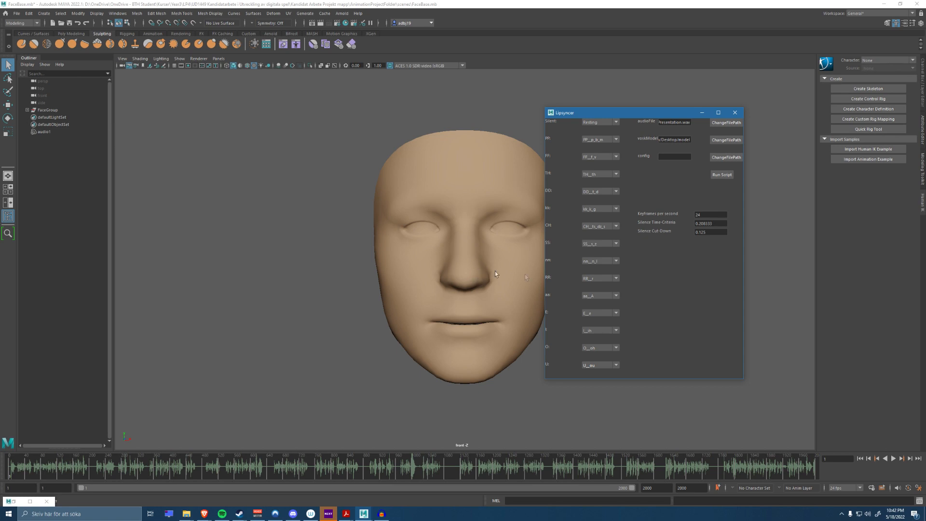
{"action": "mouse_move", "coordinate": [729, 196]}
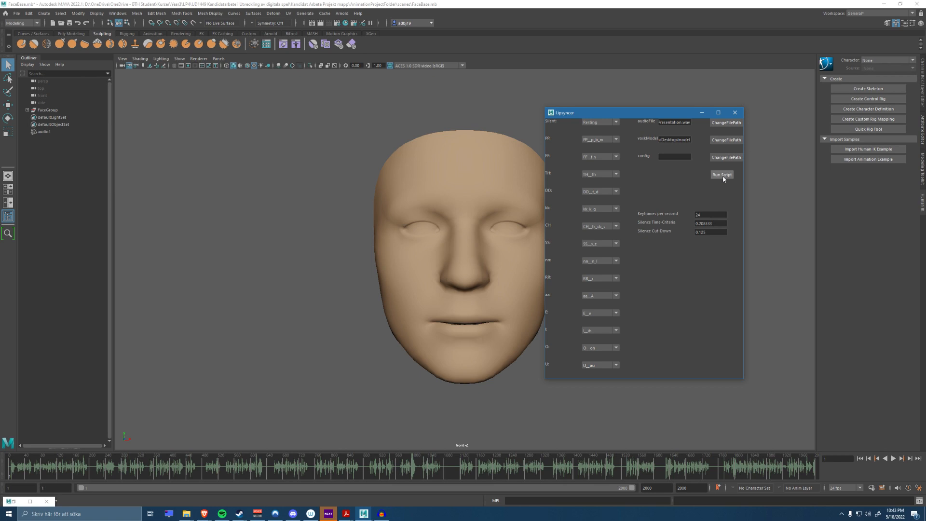
{"action": "mouse_move", "coordinate": [723, 181]}
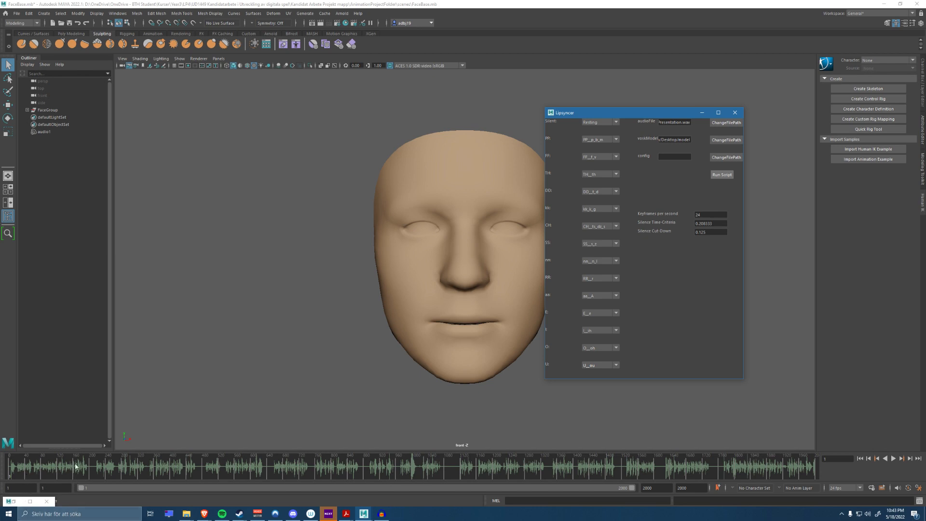
{"action": "mouse_move", "coordinate": [77, 422]}
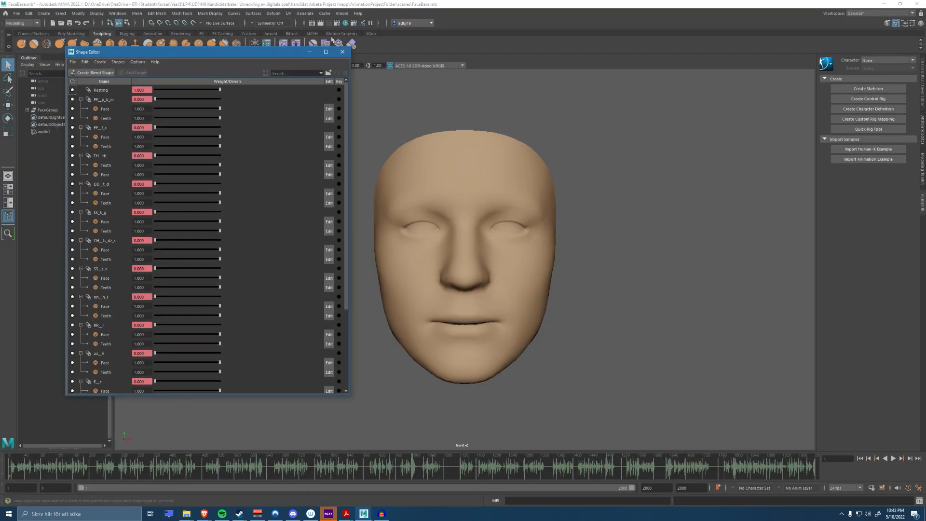
Step: Close the Shape Editor window
{"action": "left_click", "coordinate": [341, 52]}
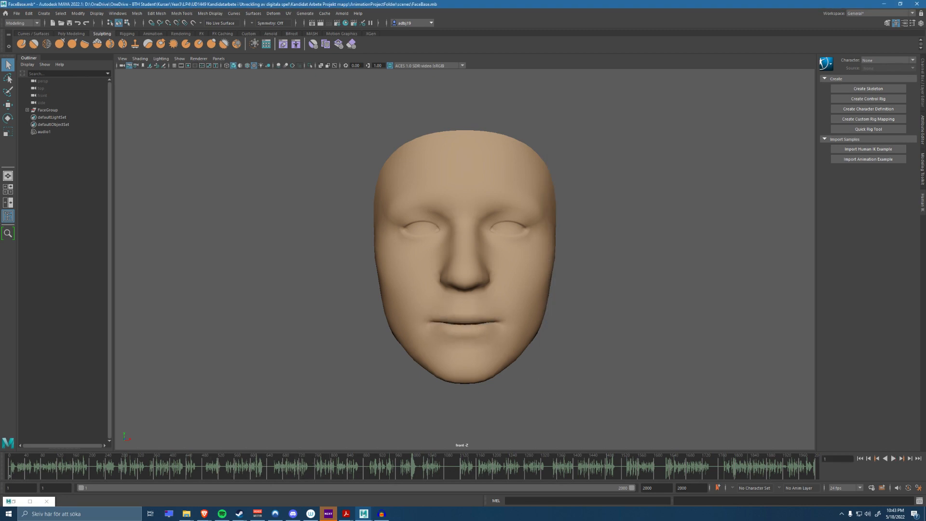
{"action": "mouse_move", "coordinate": [389, 253]}
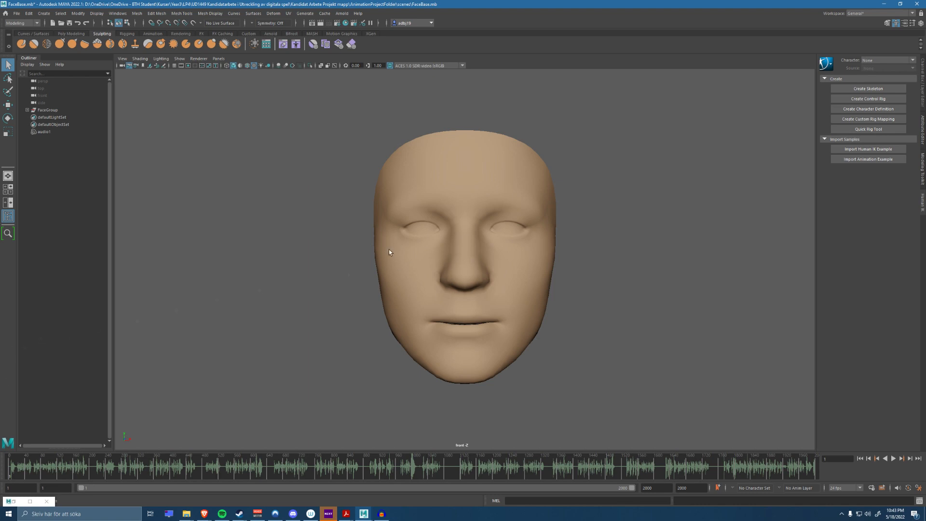
Step: Start forward playback of the lip-sync animation with audio
{"action": "left_click", "coordinate": [893, 458]}
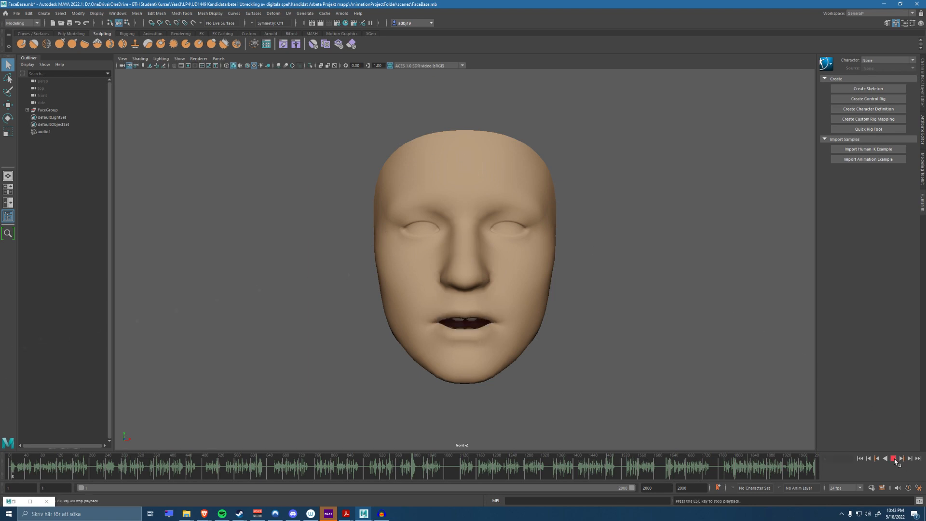